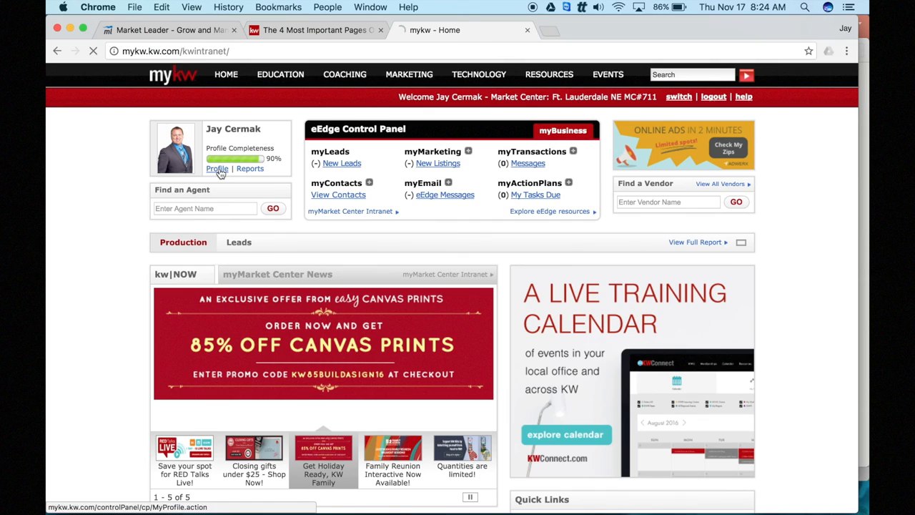
Step: Go from the MyKW home page to the agent's White Pages record for editing
{"action": "left_click", "coordinate": [217, 169]}
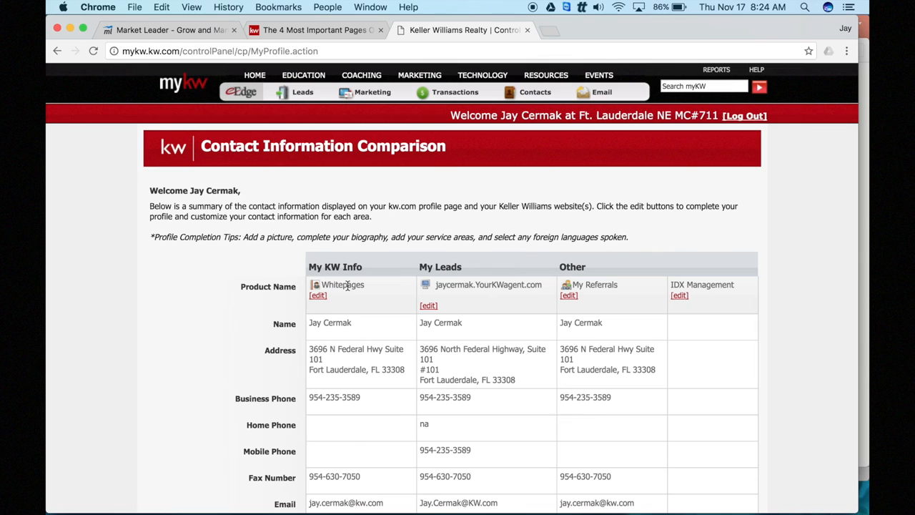
{"action": "left_click", "coordinate": [318, 294]}
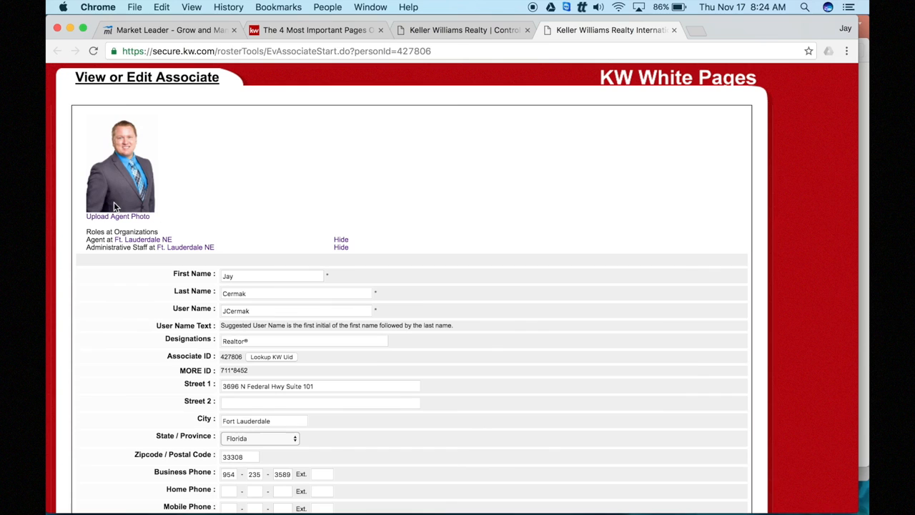
Step: Start a new agent photo upload on the edit-associate form
{"action": "left_click", "coordinate": [117, 215]}
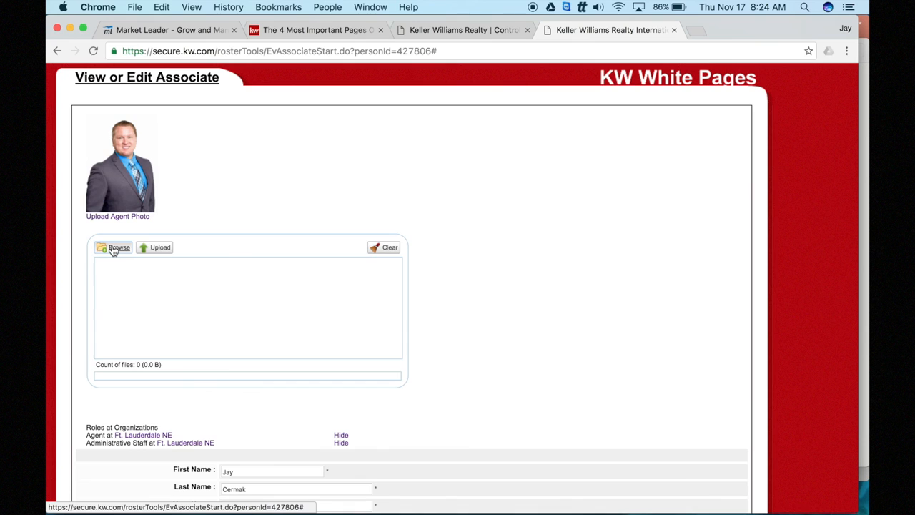
{"action": "mouse_move", "coordinate": [163, 248]}
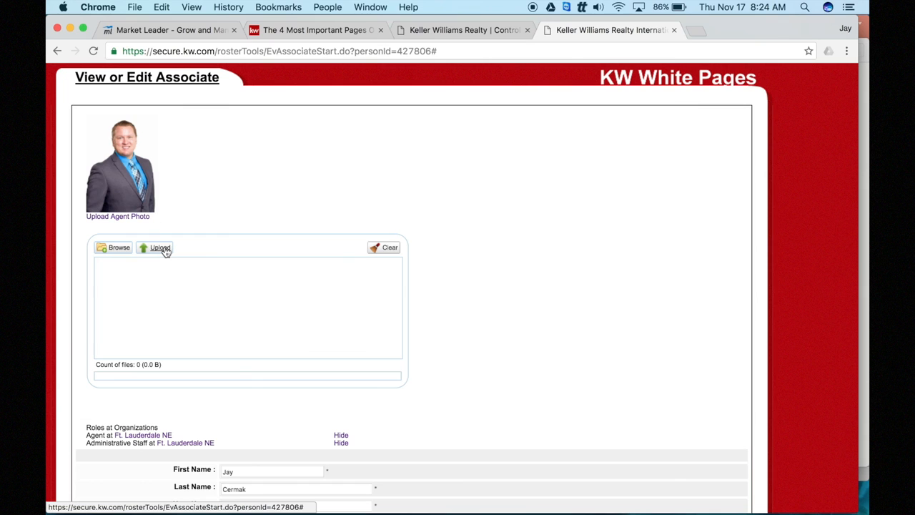
Step: Save the associate form so the page confirms the information was saved
{"action": "scroll", "scroll_direction": "down", "scroll_amount": 3}
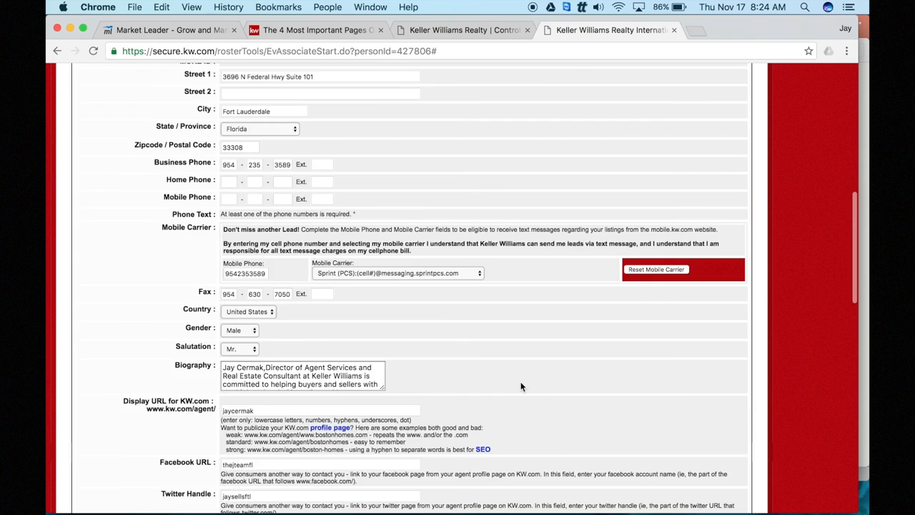
{"action": "left_click", "coordinate": [230, 446]}
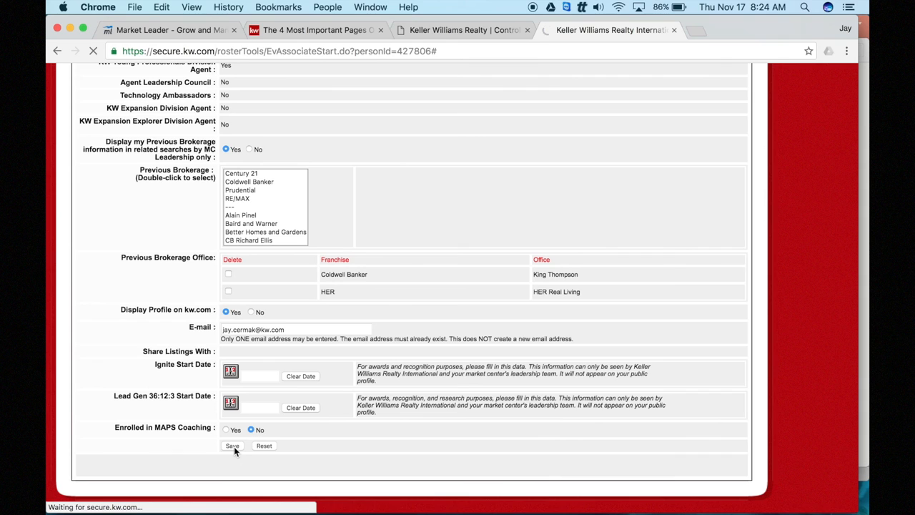
{"action": "left_click", "coordinate": [231, 446]}
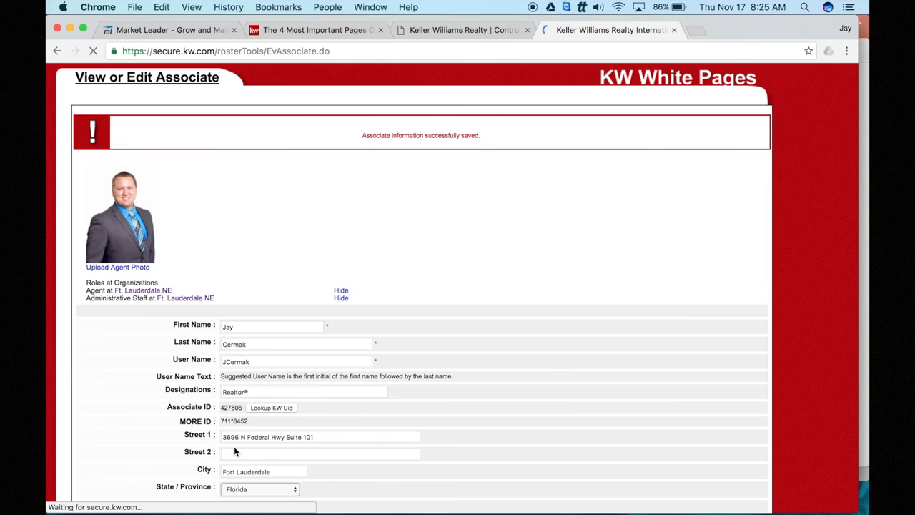